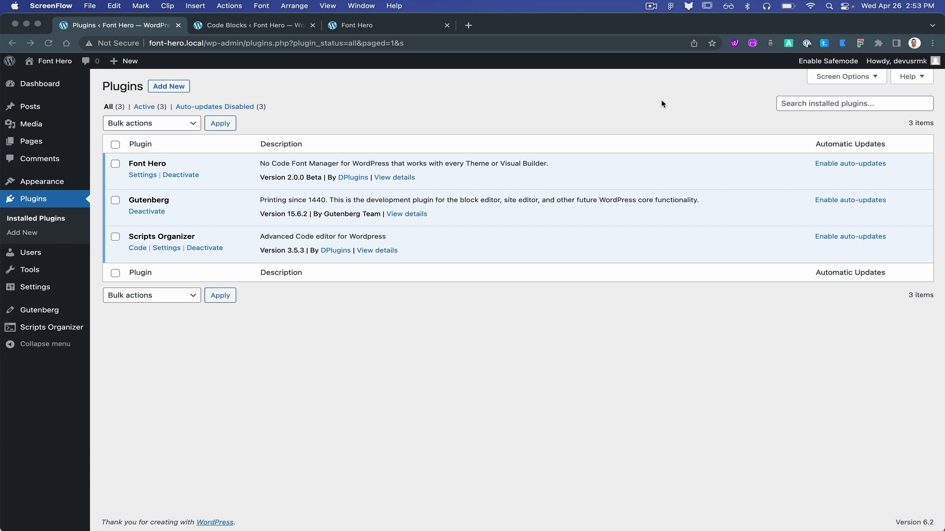
pyautogui.moveTo(638, 98)
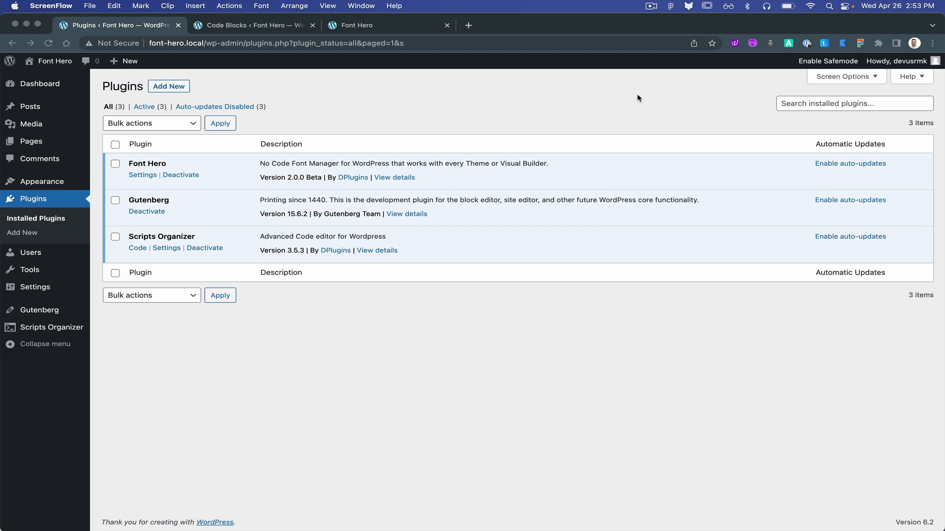
pyautogui.moveTo(385, 27)
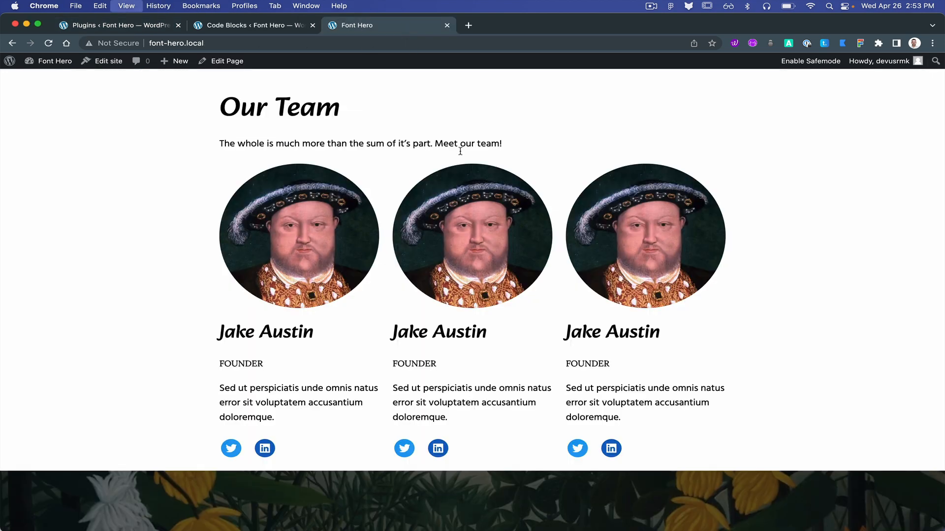
# Visit Font Hero's settings, then inspect the Our Team heading on the front-end page.
pyautogui.doubleClick(279, 106)
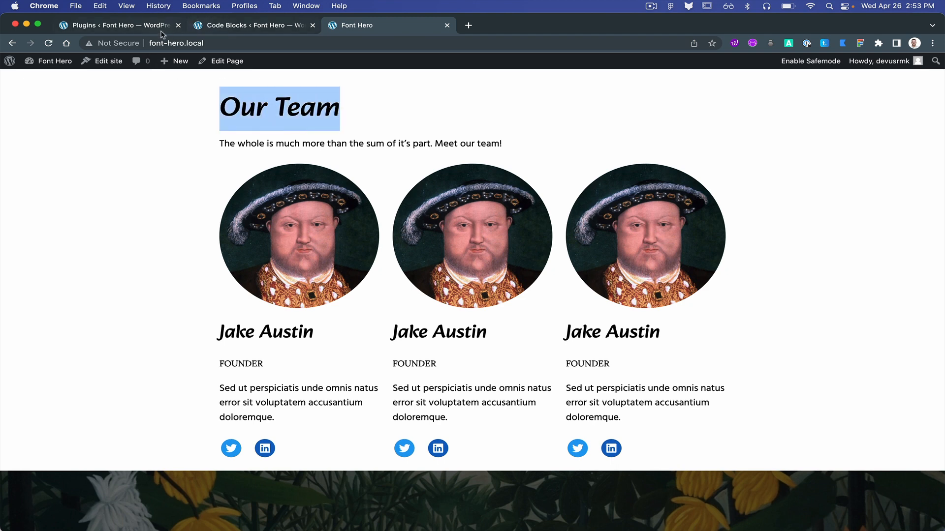
pyautogui.moveTo(251, 107)
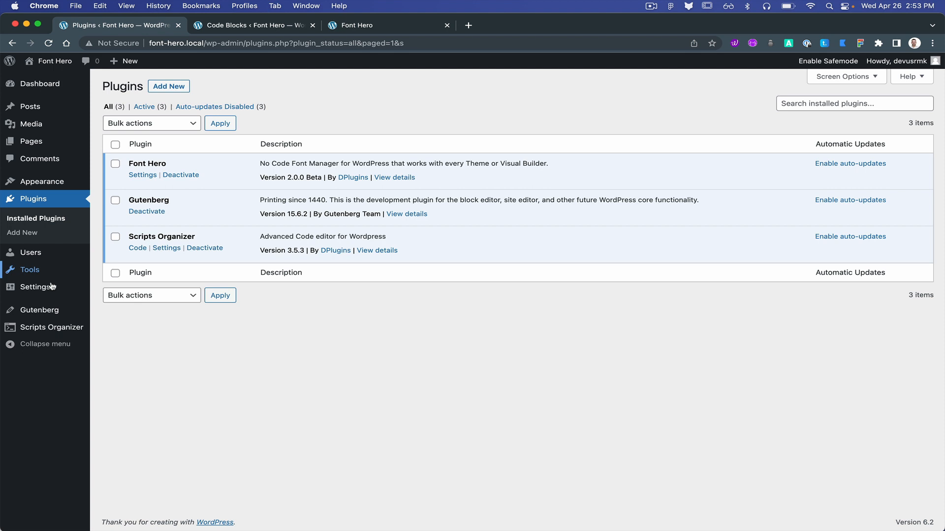
pyautogui.click(117, 357)
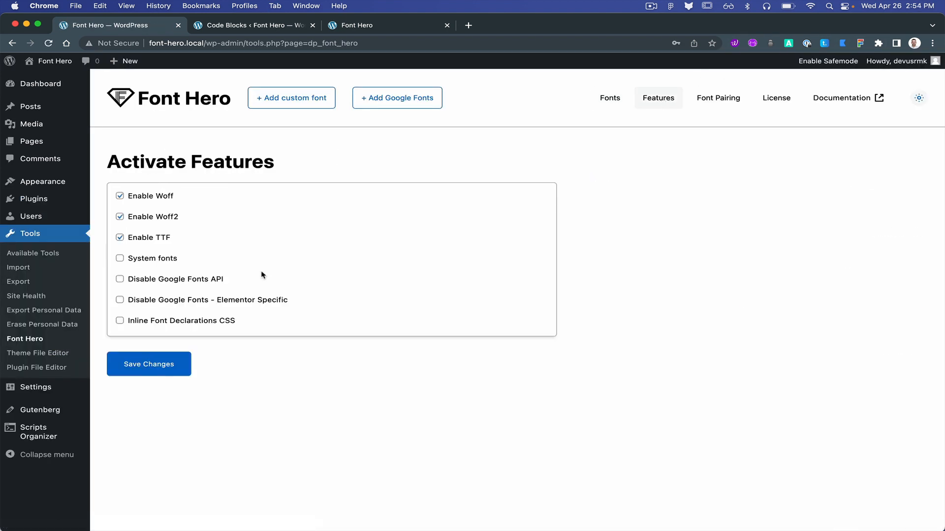
pyautogui.click(389, 25)
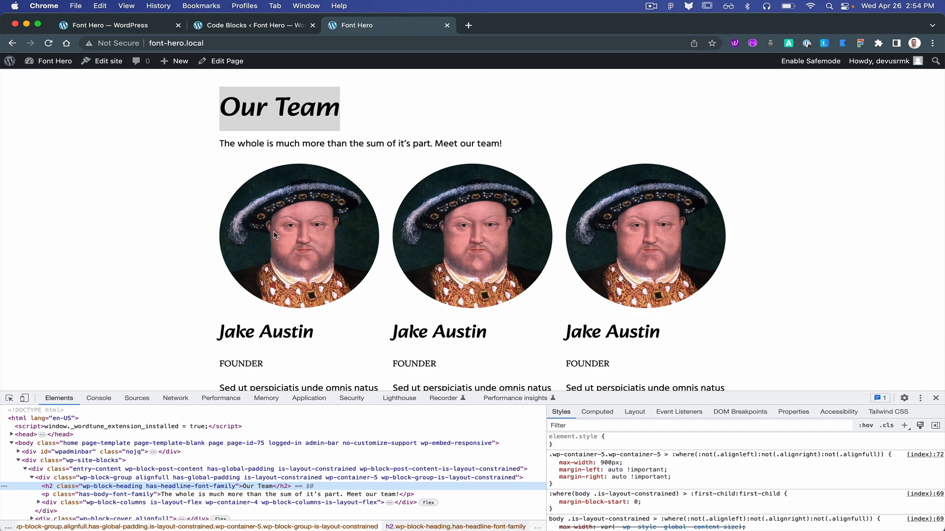
pyautogui.rightClick(274, 236)
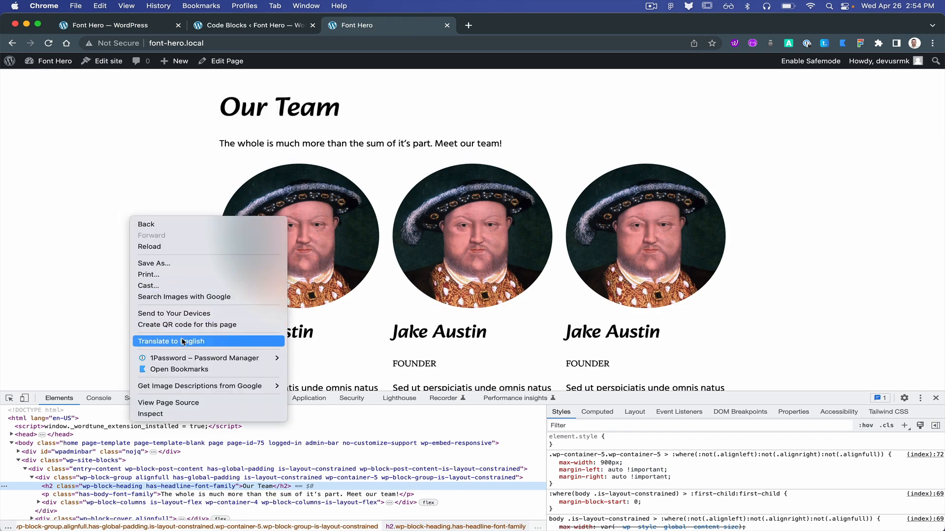
pyautogui.moveTo(210, 296)
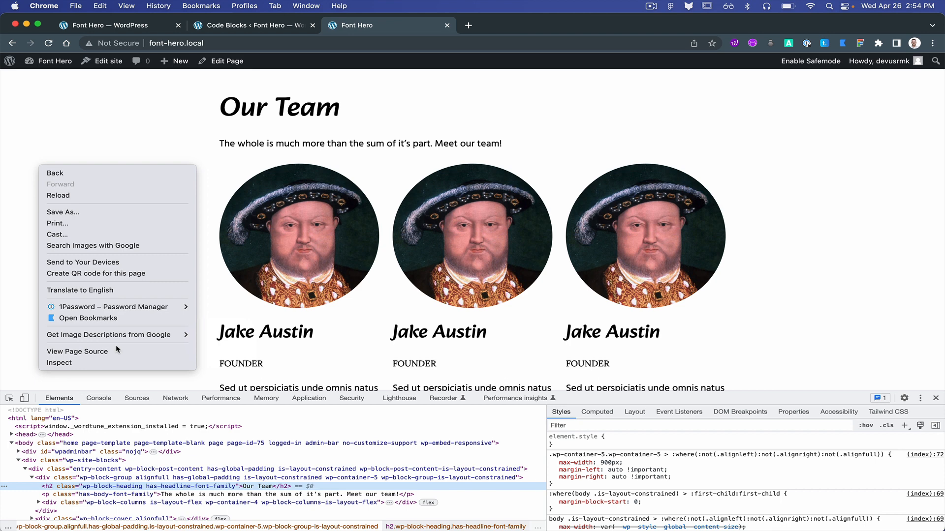
pyautogui.click(77, 352)
pyautogui.write('.css')
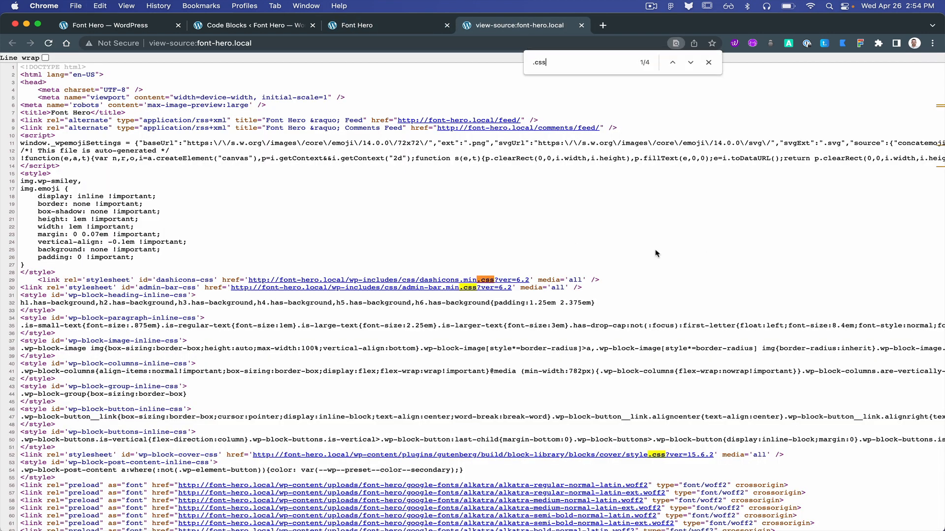
pyautogui.click(690, 62)
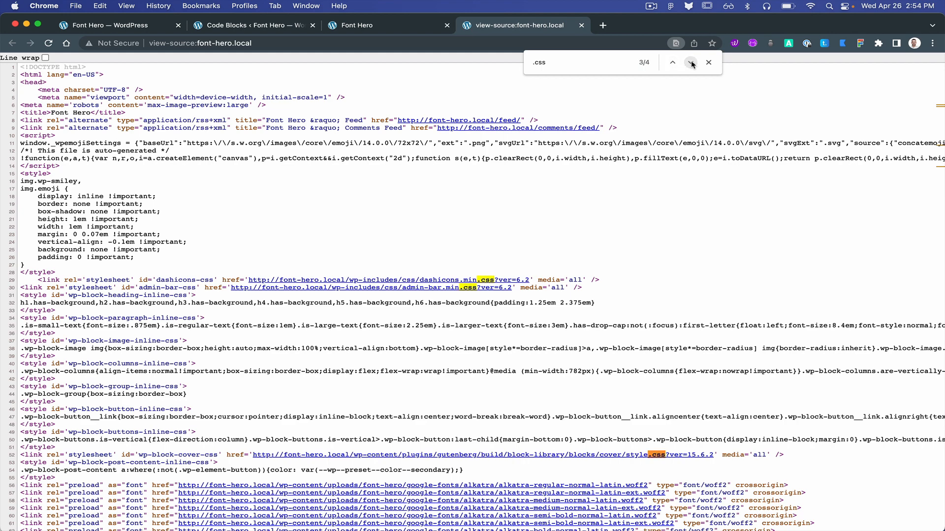
pyautogui.click(690, 62)
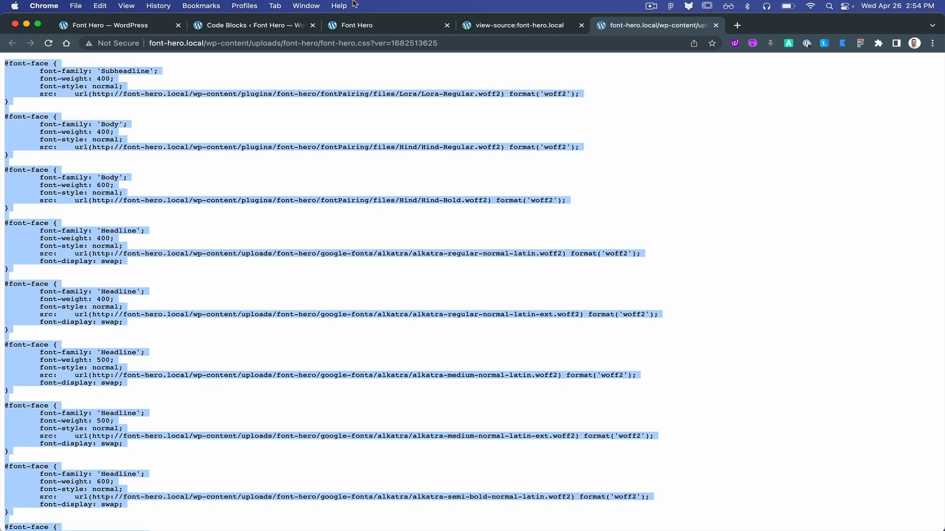
pyautogui.click(247, 25)
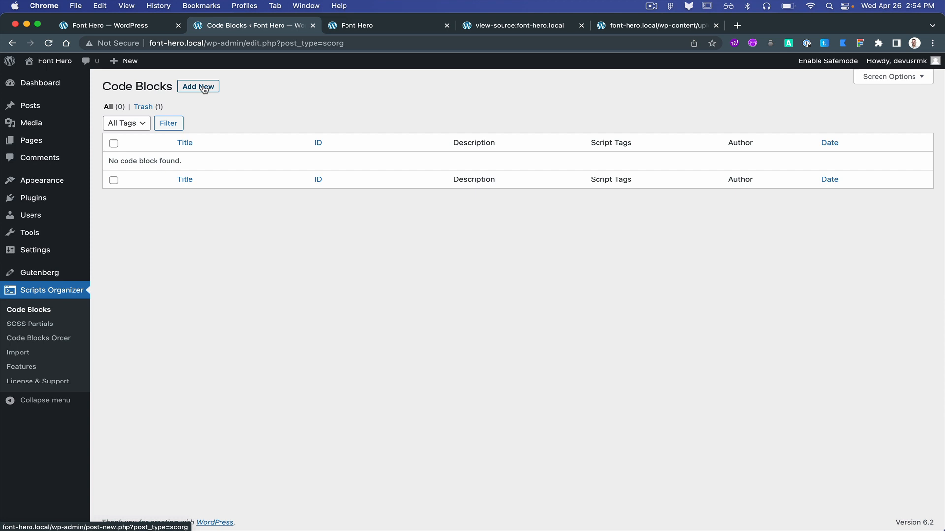
pyautogui.click(198, 86)
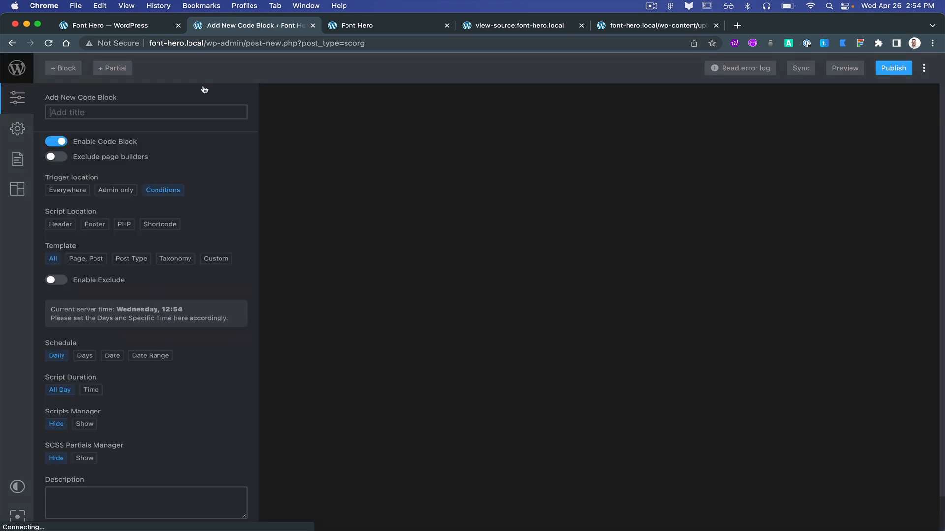
pyautogui.write('Fonts')
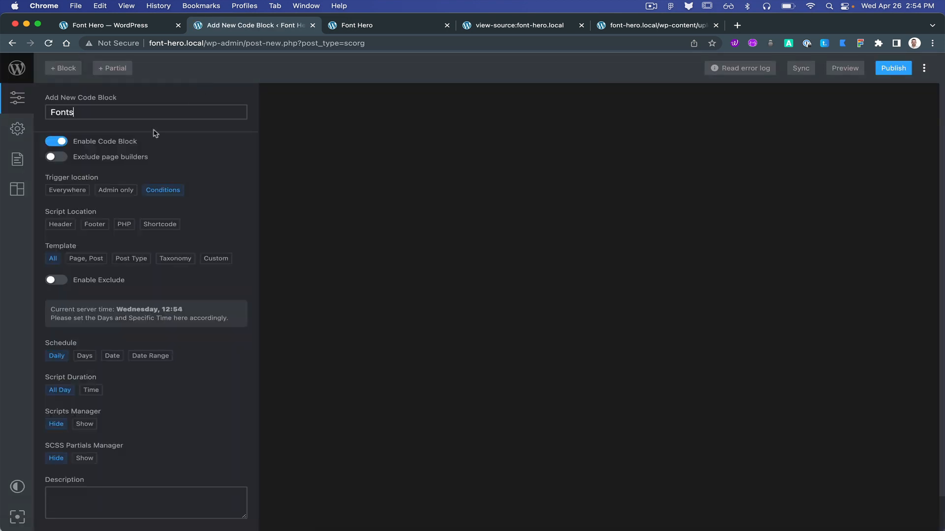
pyautogui.click(60, 224)
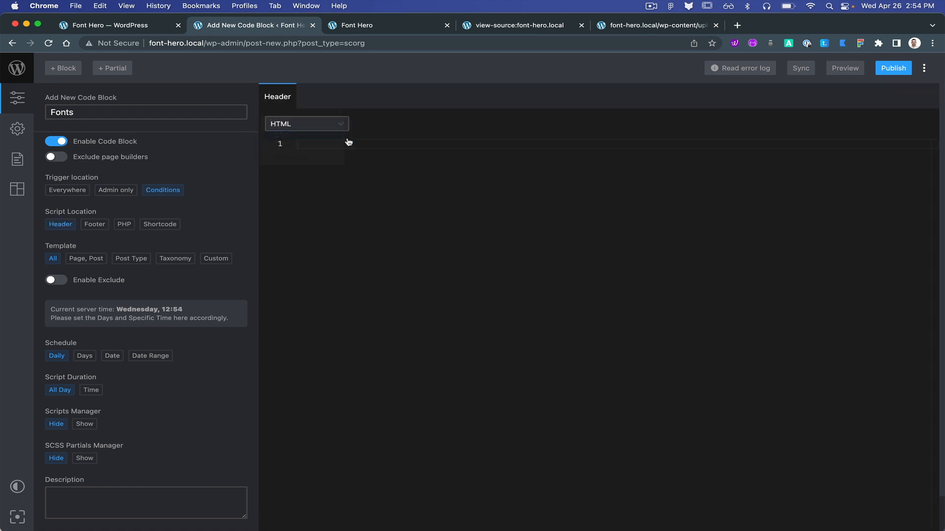
pyautogui.click(306, 124)
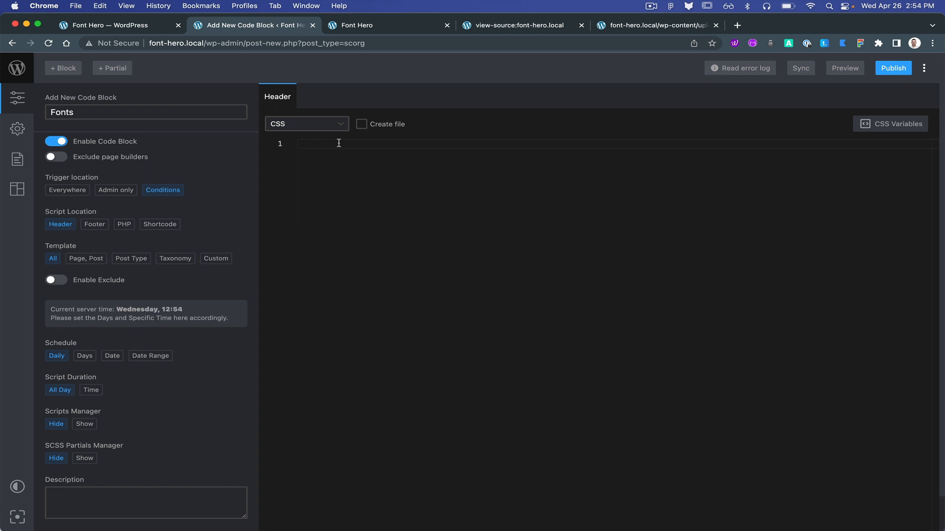
pyautogui.click(362, 143)
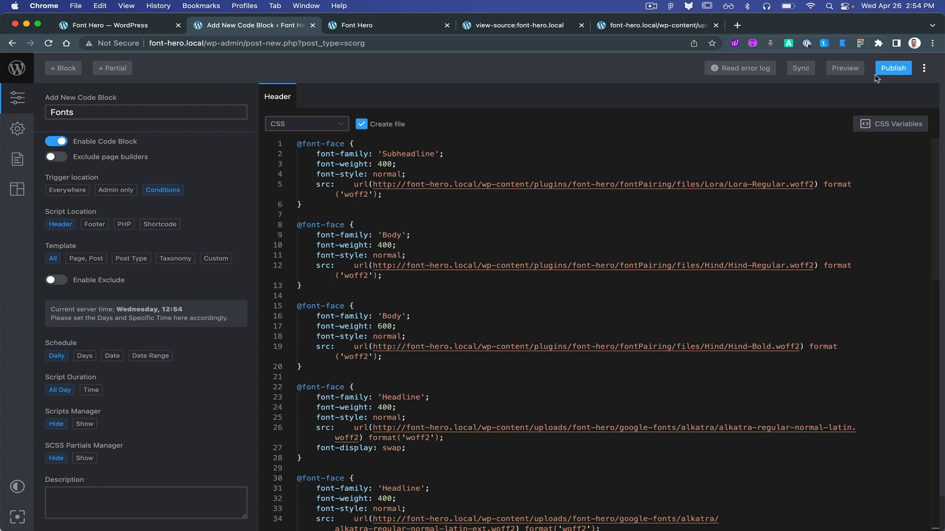
pyautogui.click(893, 68)
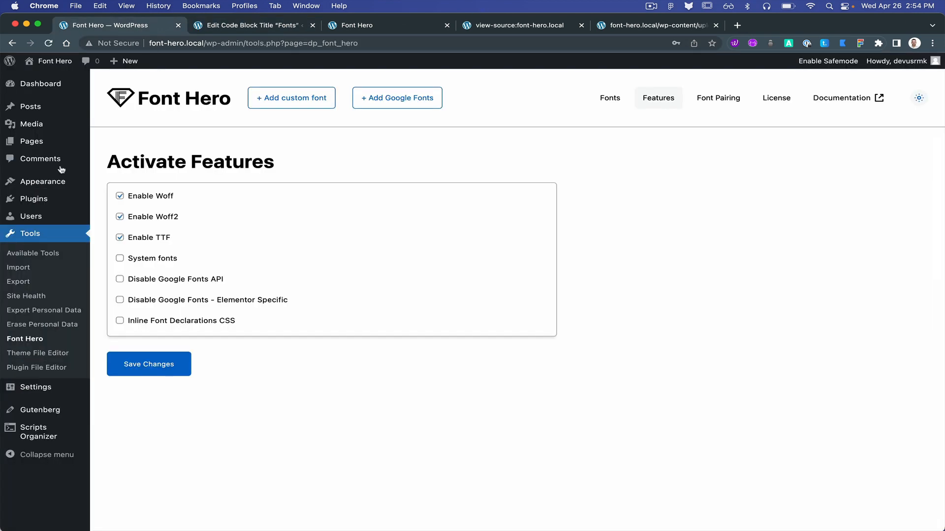
pyautogui.moveTo(33, 198)
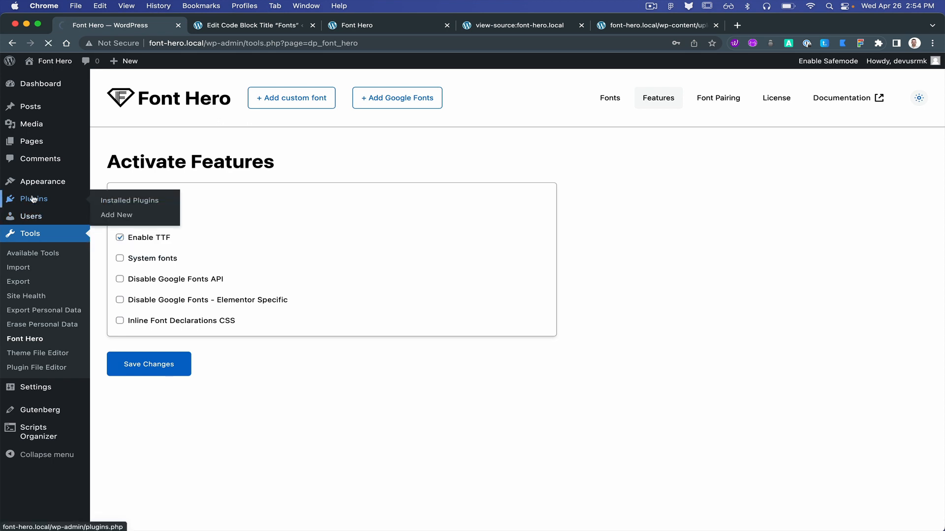
# Deactivate the Font Hero plugin on the Plugins page.
pyautogui.click(129, 201)
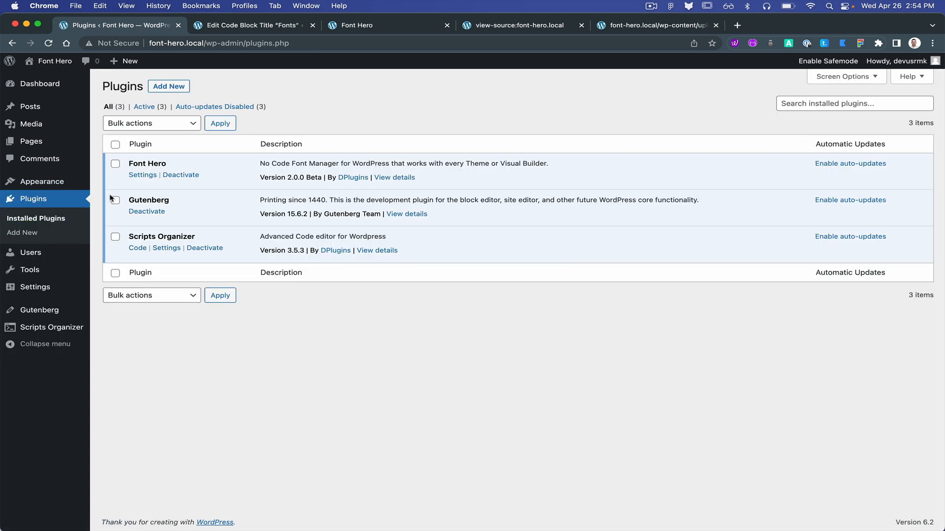
pyautogui.click(181, 174)
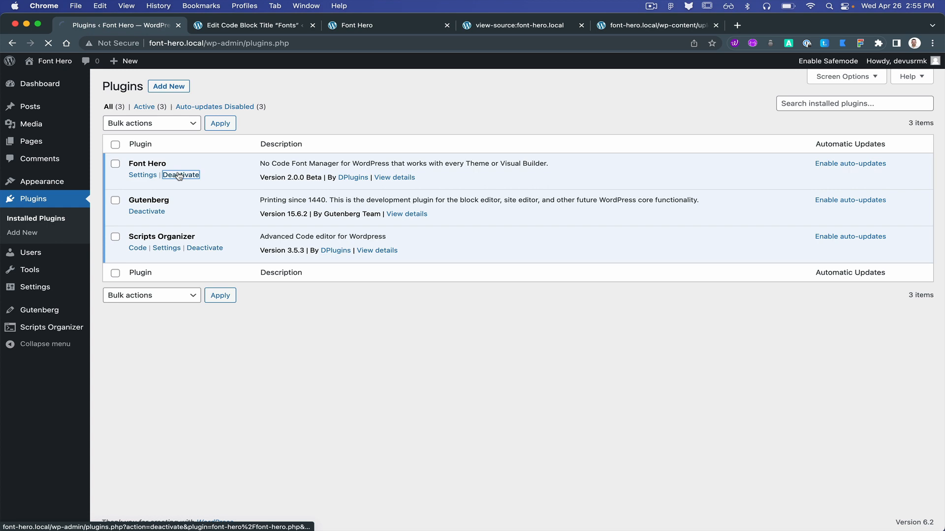
pyautogui.click(181, 175)
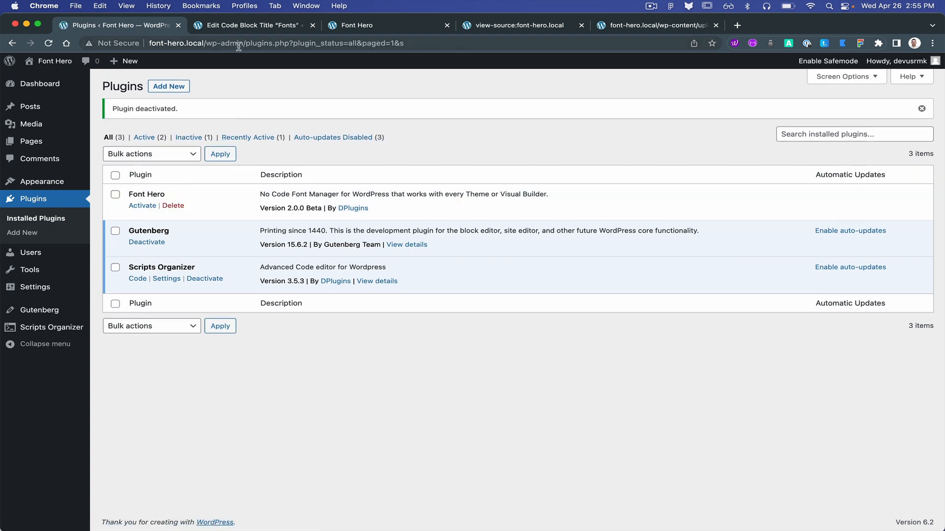
# Disable the Fonts code block and reload the team page to see fallback serif fonts.
pyautogui.click(250, 25)
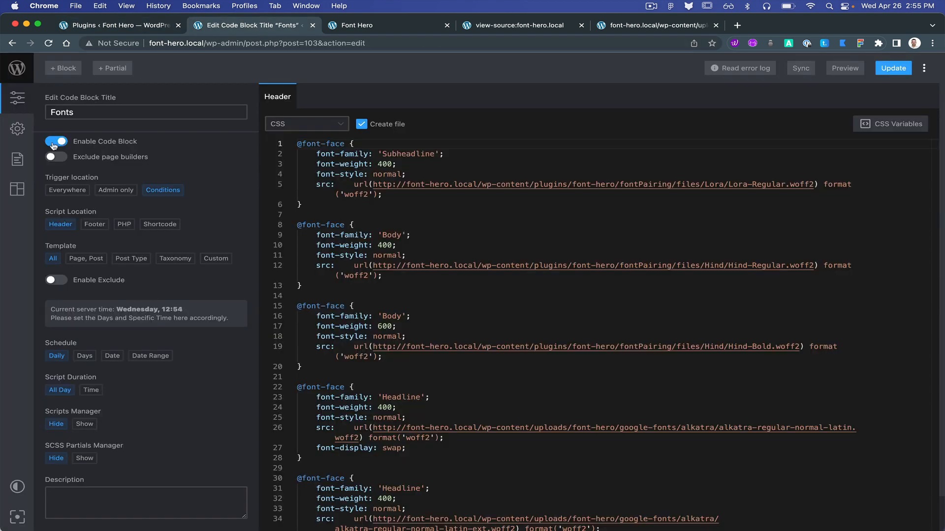
pyautogui.click(56, 141)
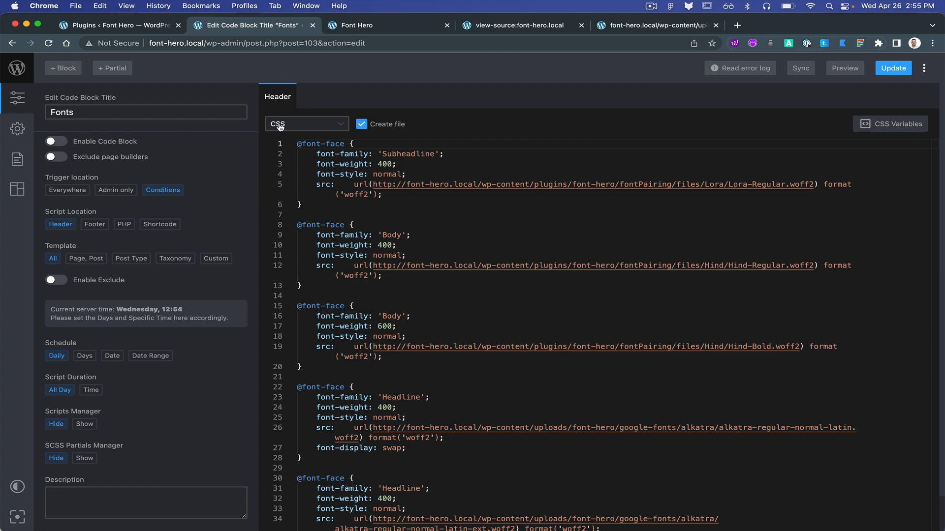
pyautogui.click(356, 25)
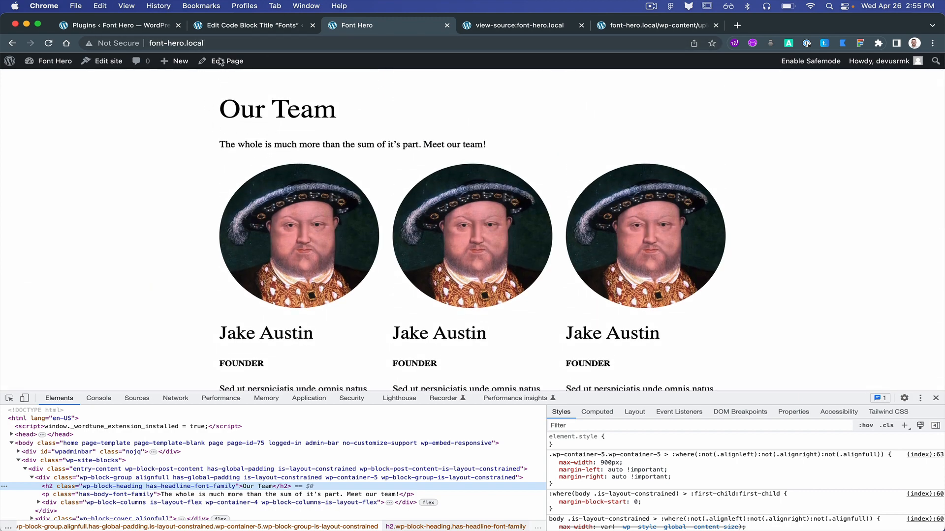
# Re-enable the Fonts code block with Create file unchecked, then recheck the team page.
pyautogui.click(253, 25)
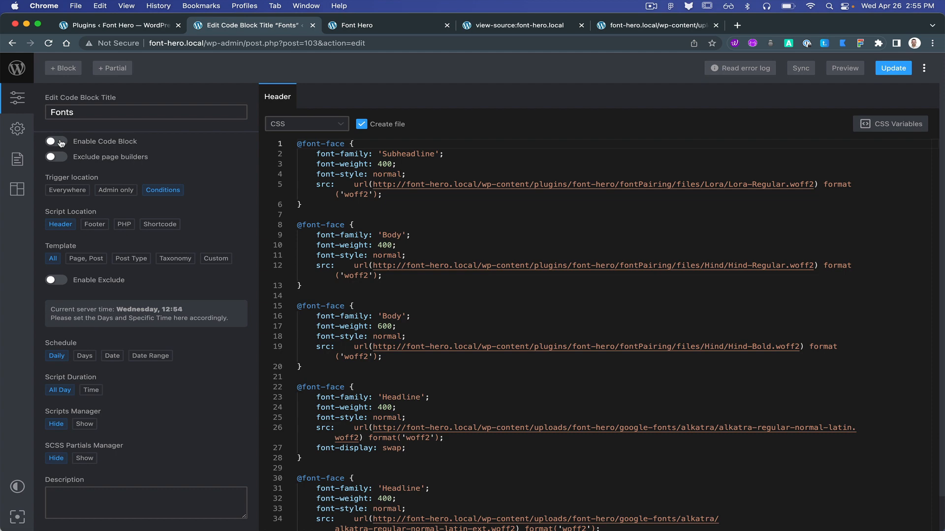
pyautogui.click(357, 25)
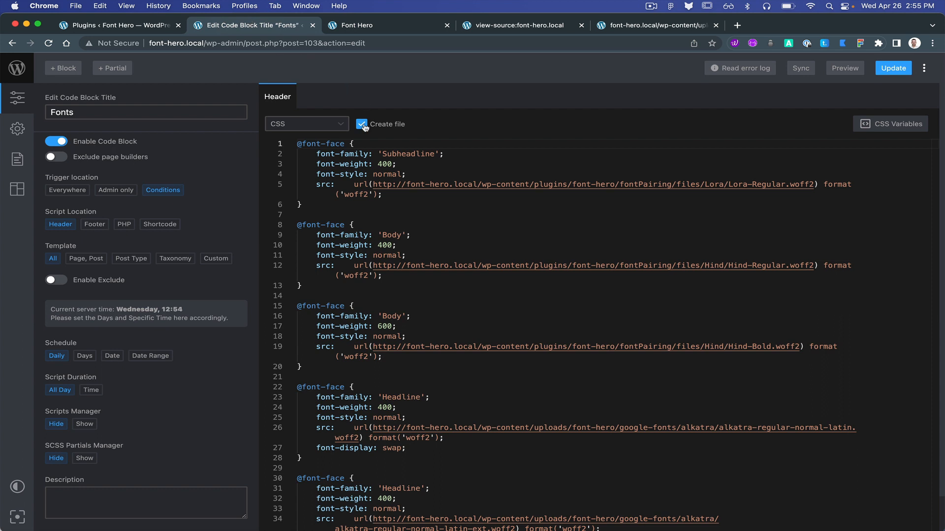
pyautogui.click(361, 124)
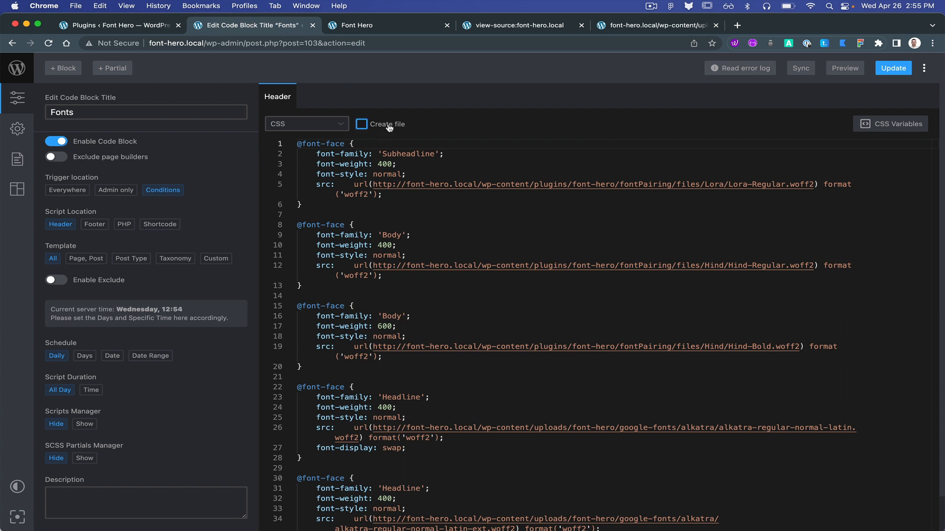
pyautogui.moveTo(425, 127)
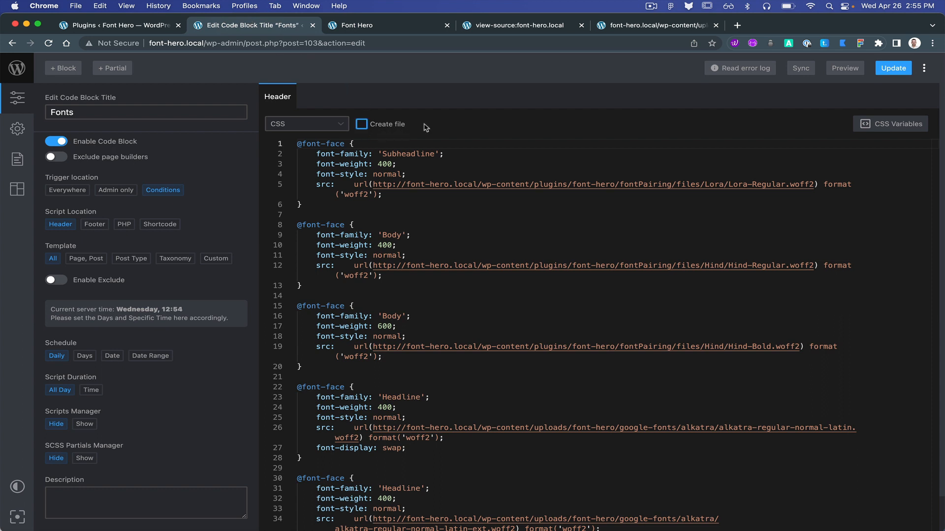
pyautogui.moveTo(596, 217)
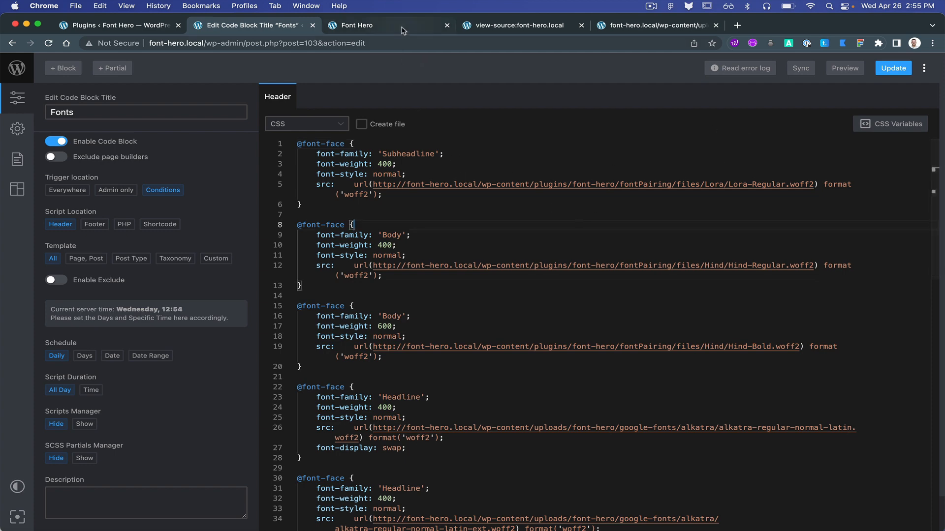
pyautogui.click(358, 25)
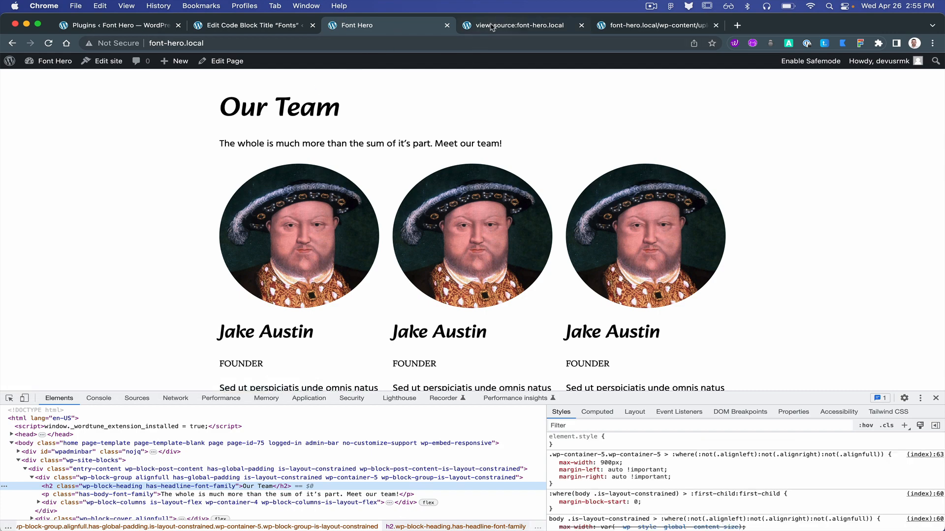
pyautogui.click(518, 25)
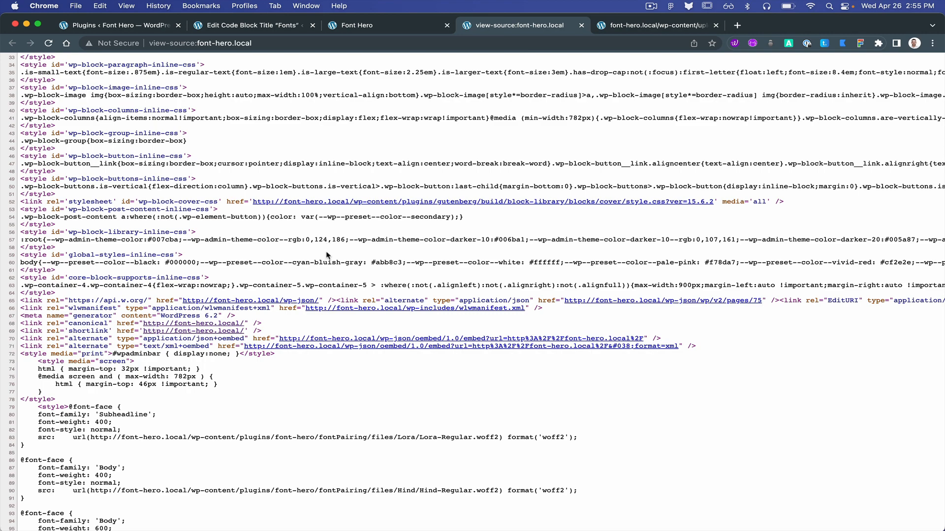
pyautogui.scroll(-3)
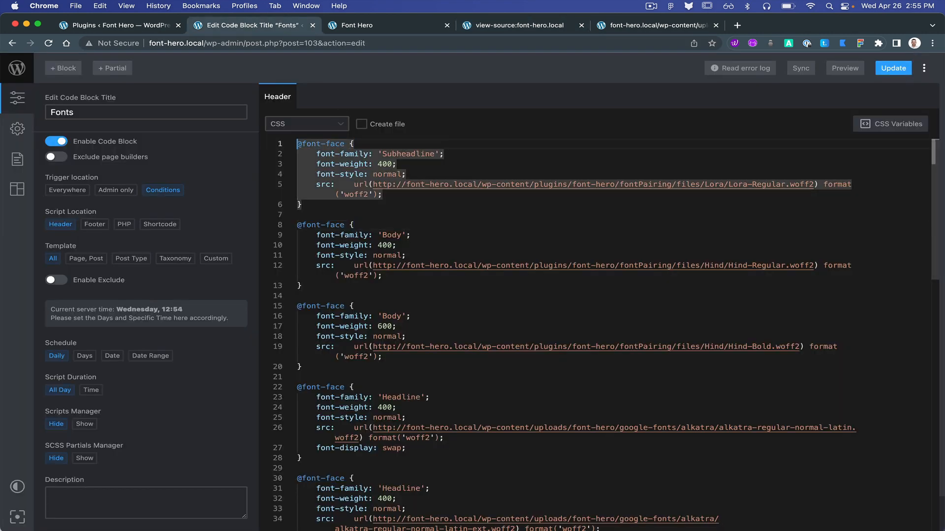
pyautogui.write('SCORG')
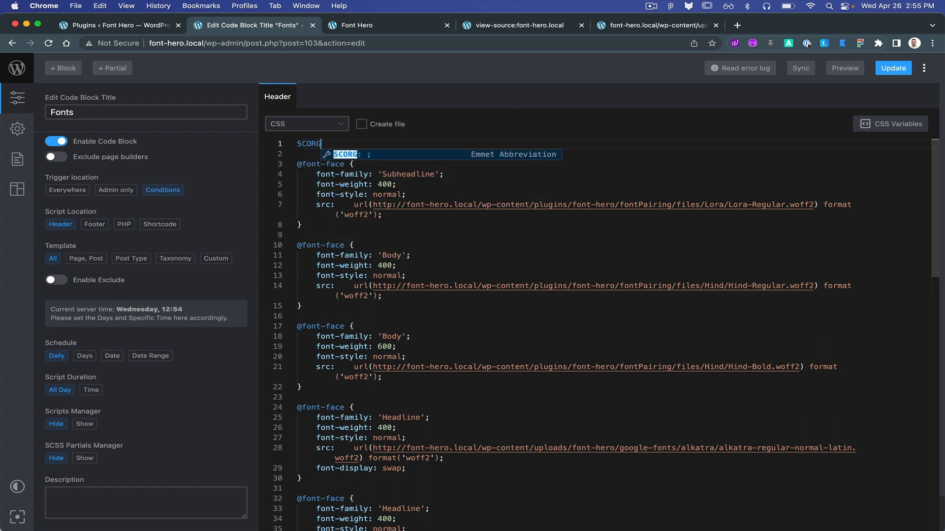
pyautogui.write('FONTs')
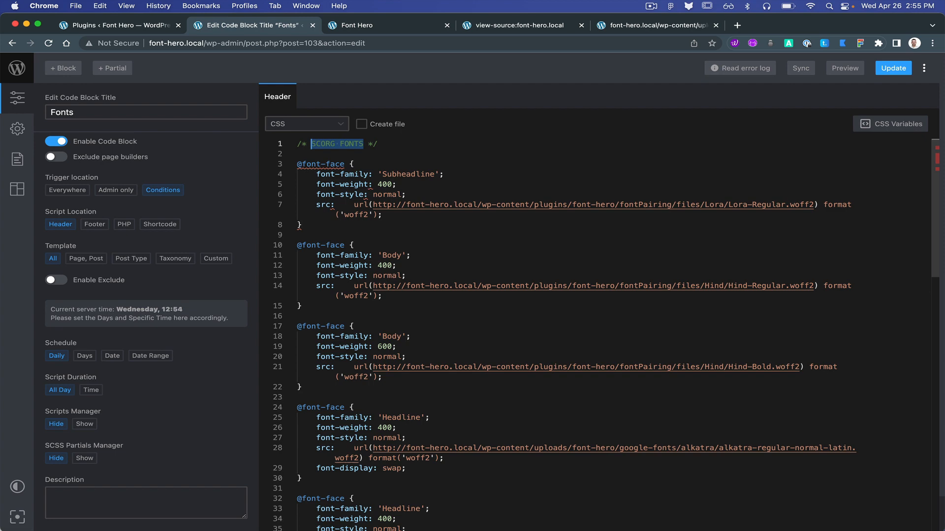
pyautogui.click(357, 25)
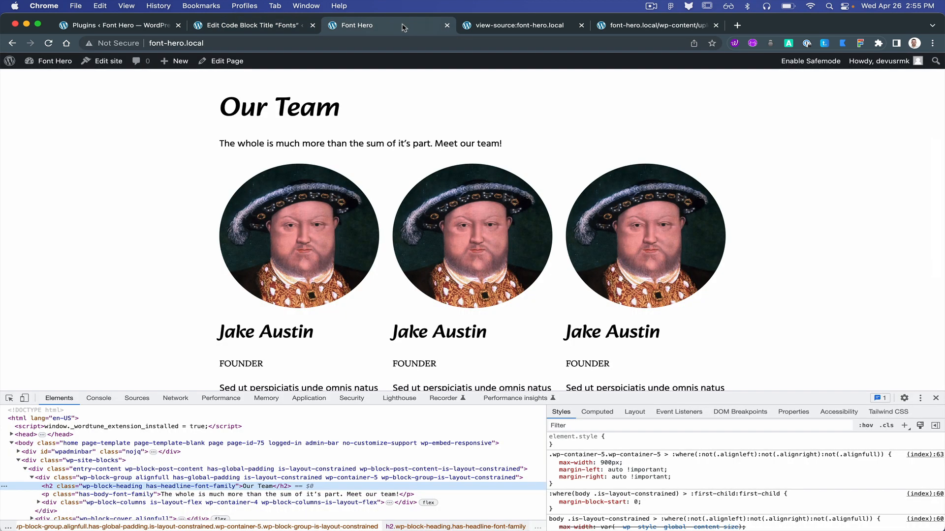
pyautogui.click(518, 25)
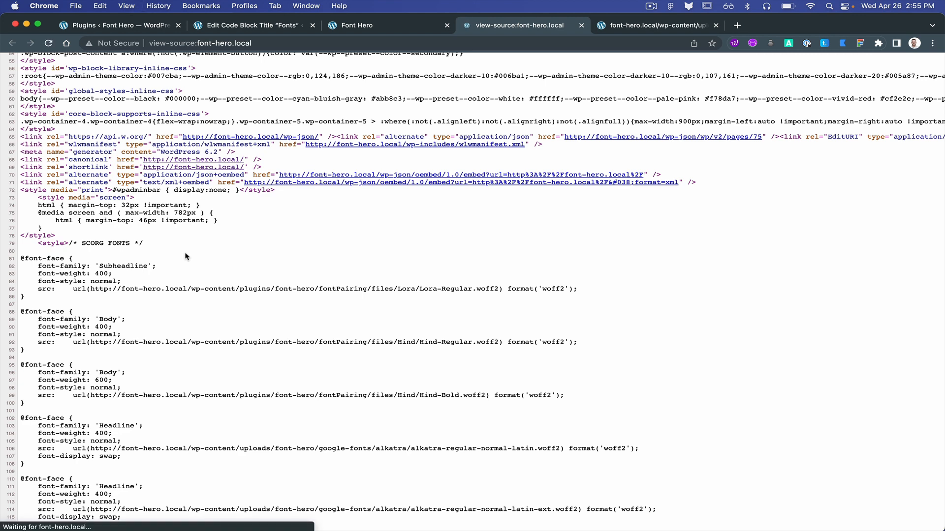
pyautogui.scroll(-3)
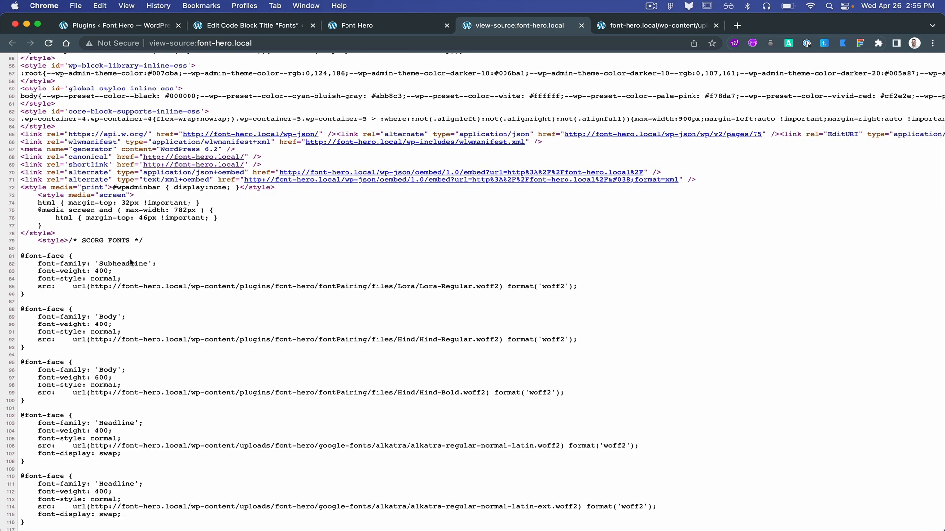
pyautogui.doubleClick(107, 241)
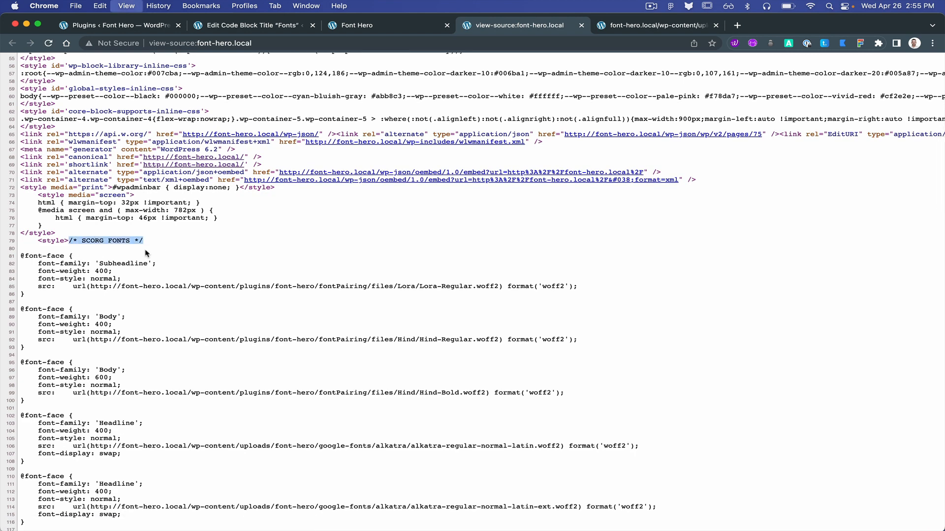
pyautogui.press('cmd+plus')
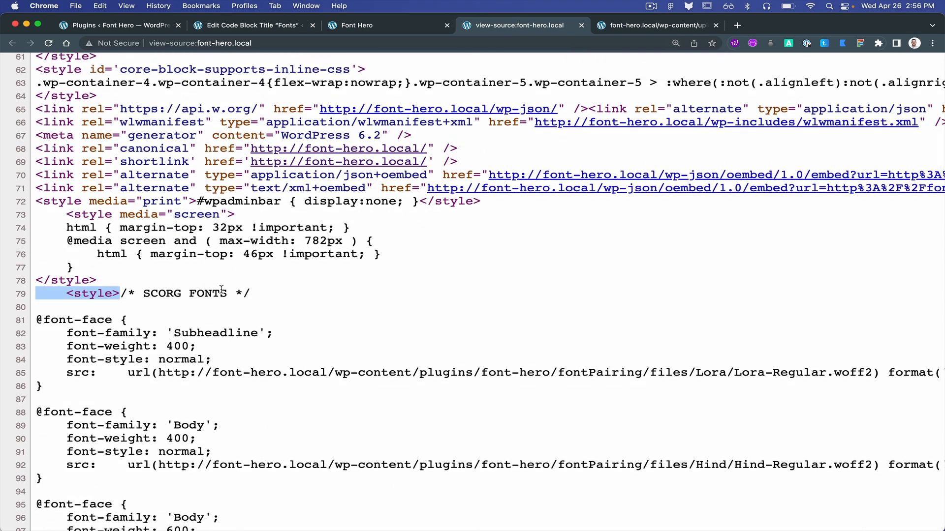
pyautogui.scroll(-3)
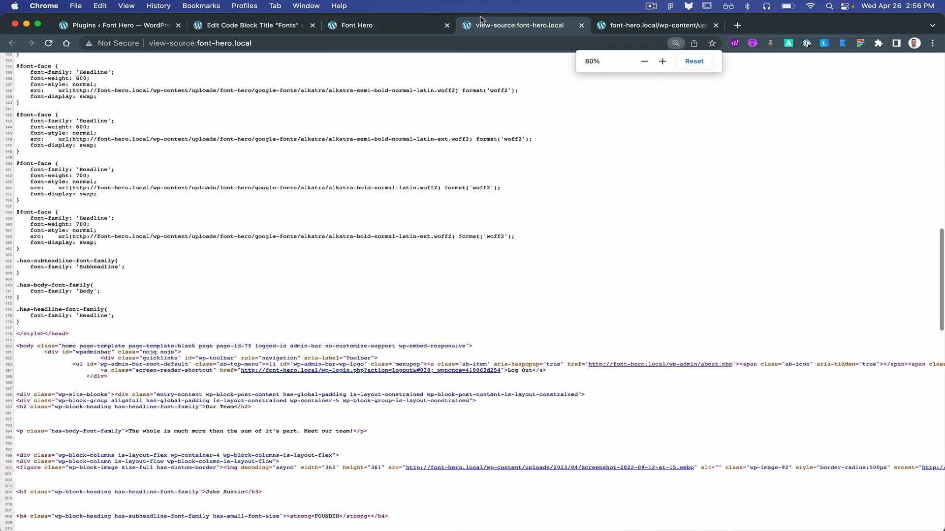
pyautogui.click(252, 25)
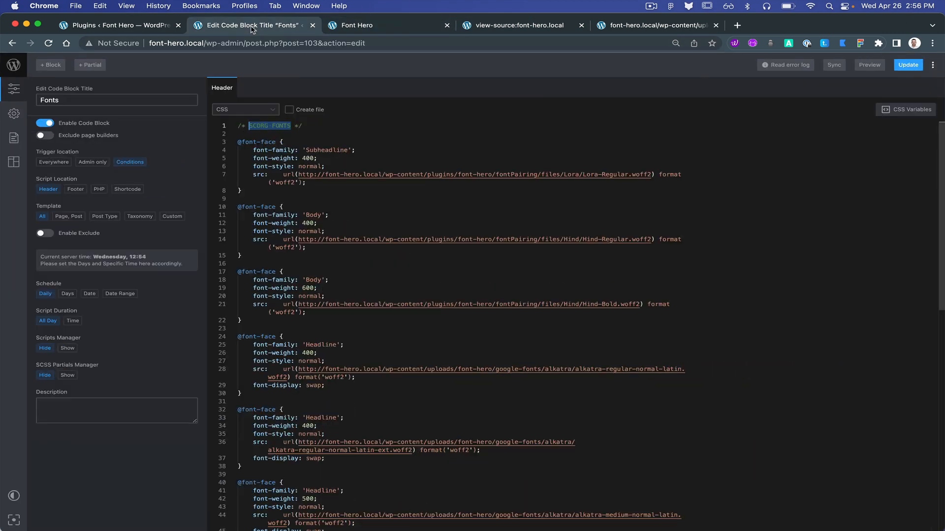
pyautogui.click(112, 25)
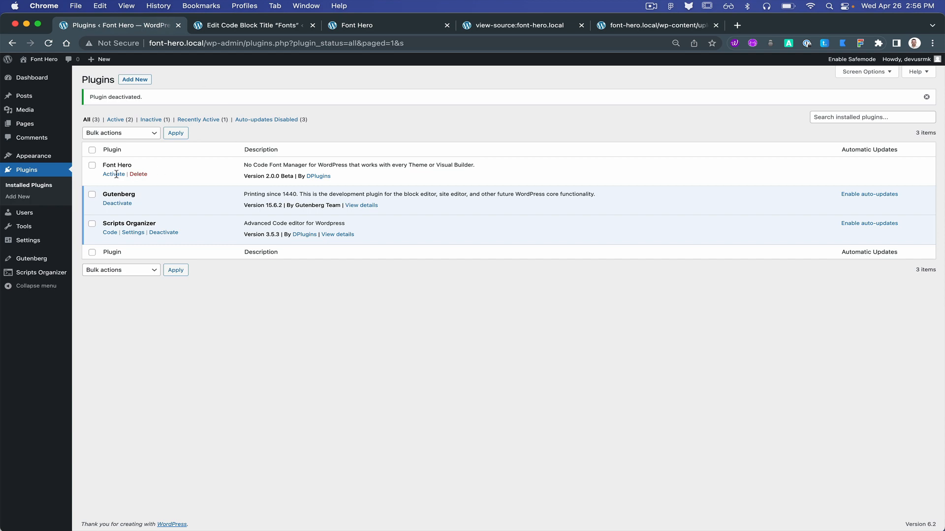